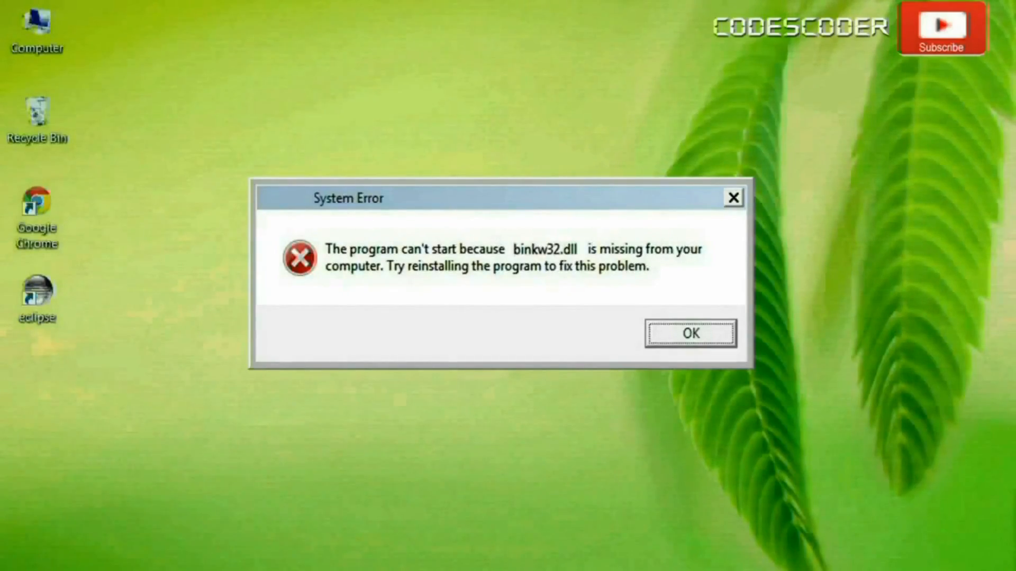
Dismiss the binkw32.dll missing System Error dialog.
{"action": "left_click", "coordinate": [689, 332]}
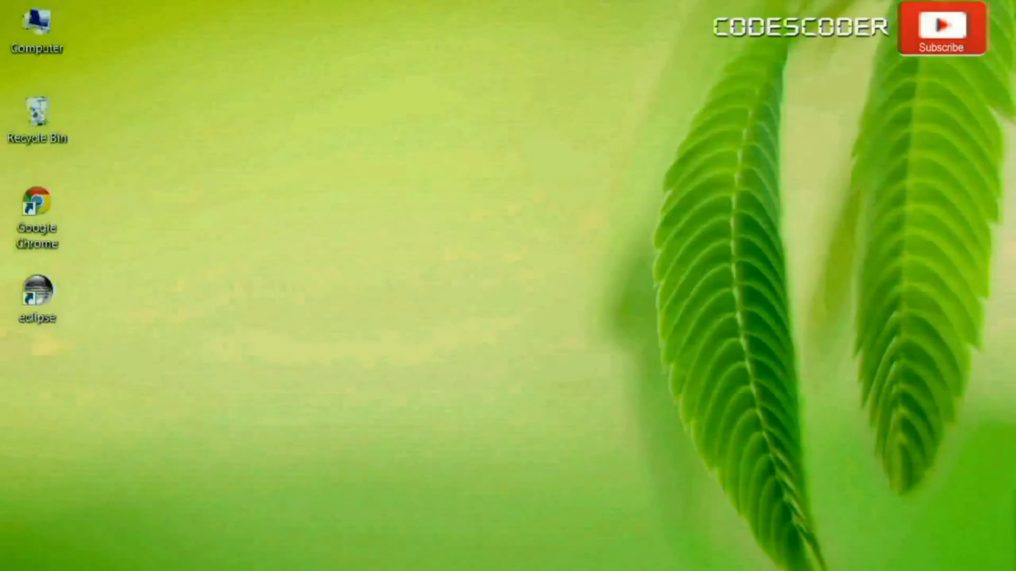
{"action": "left_click", "coordinate": [37, 211]}
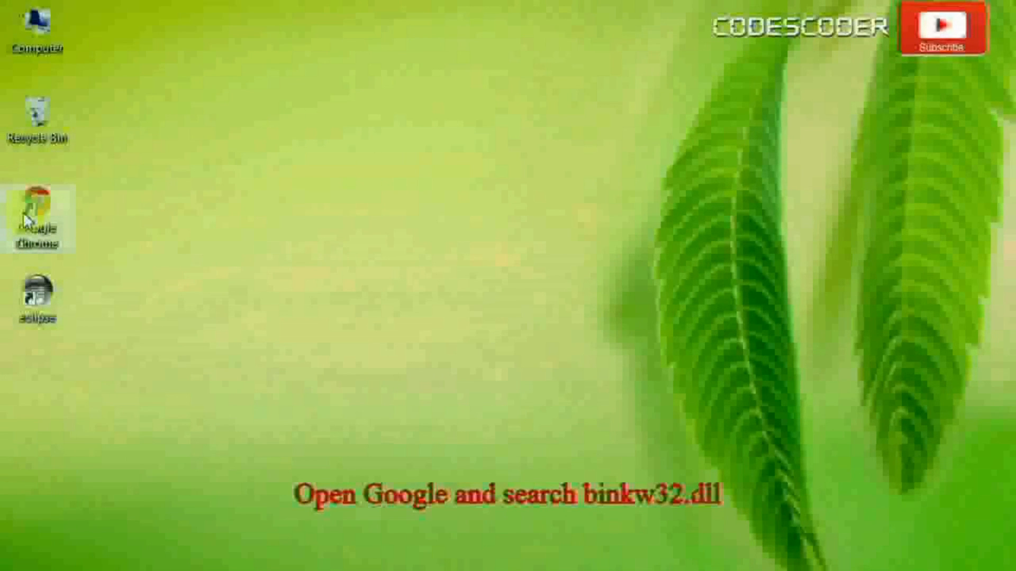
Launch Chrome and Google-search for binkw32.dll.
{"action": "double_click", "coordinate": [37, 219]}
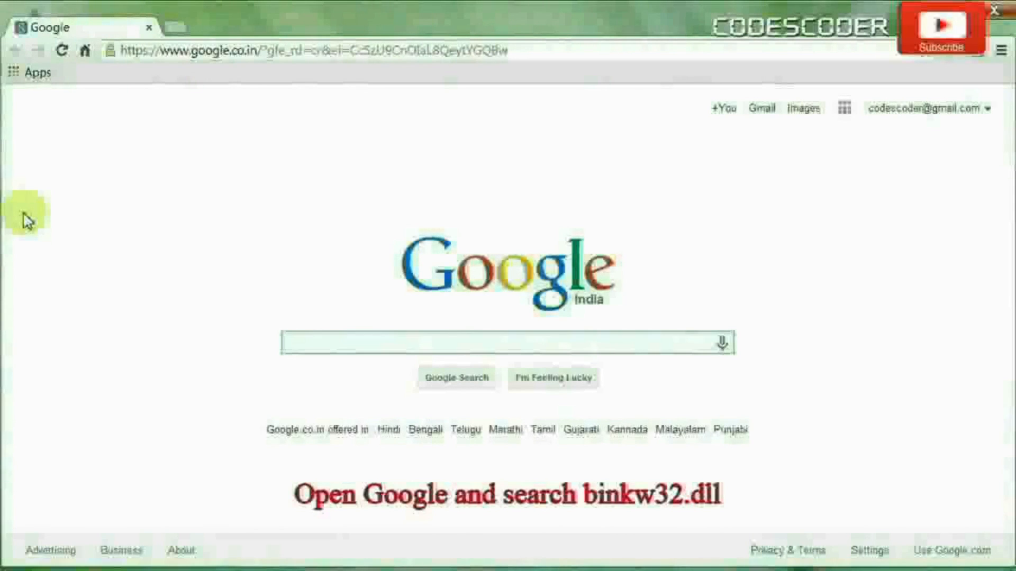
{"action": "type", "text": "binkw32.dll"}
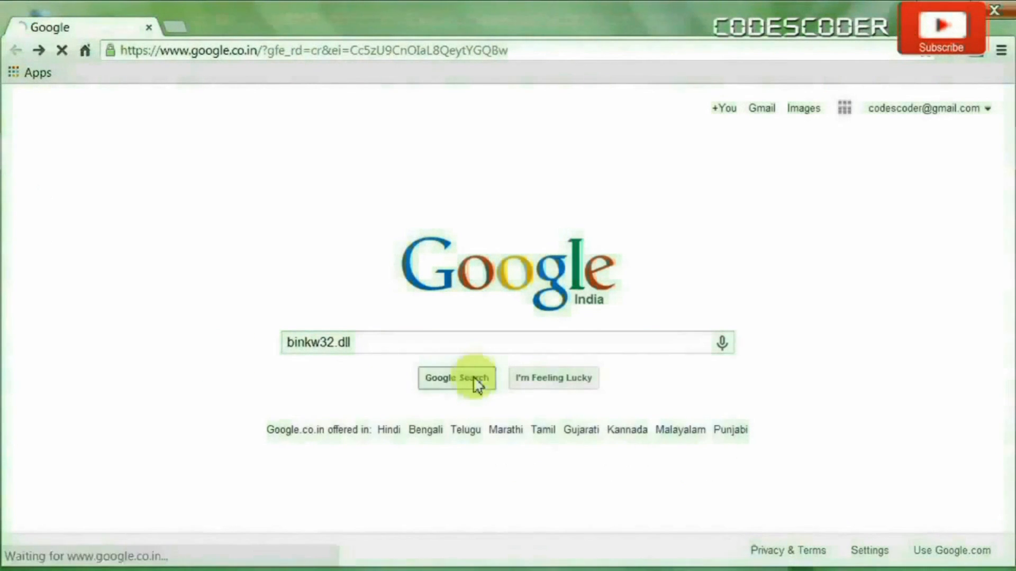
{"action": "left_click", "coordinate": [456, 377]}
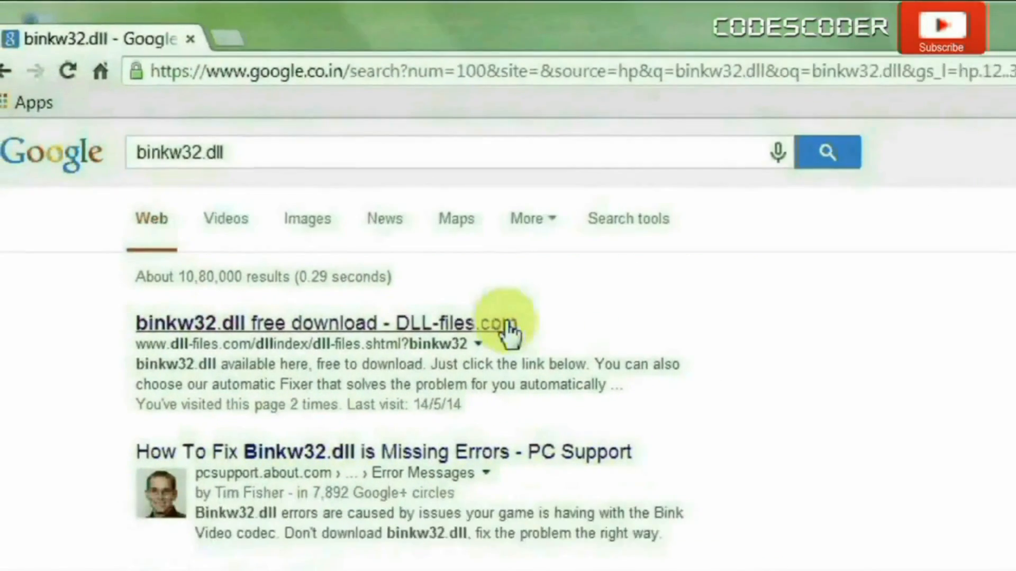
Download binkw32.zip (93.8 KB) from the DLL-files.com binkw32.dll page.
{"action": "left_click", "coordinate": [311, 323]}
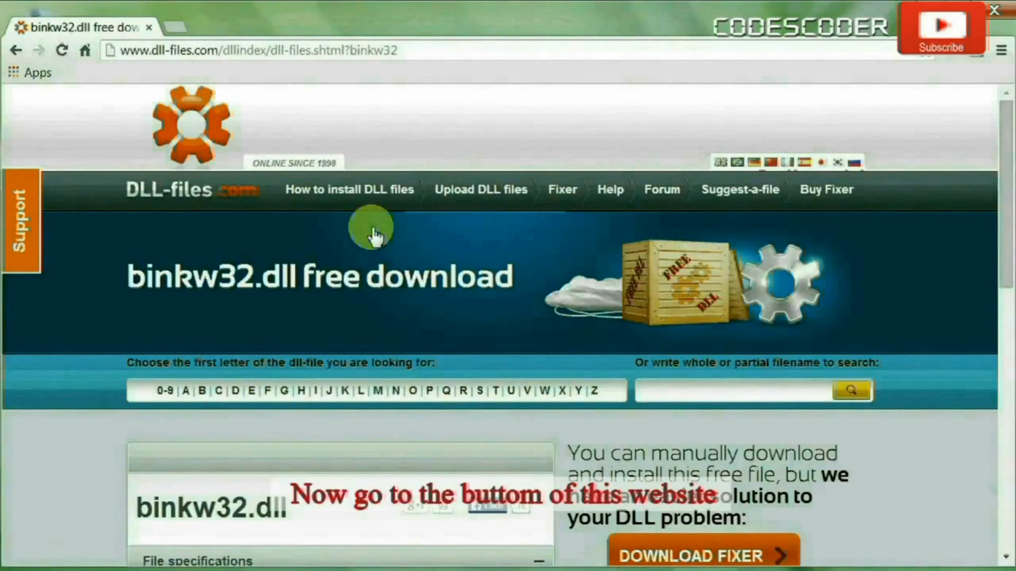
{"action": "scroll", "scroll_direction": "down", "scroll_amount": 3}
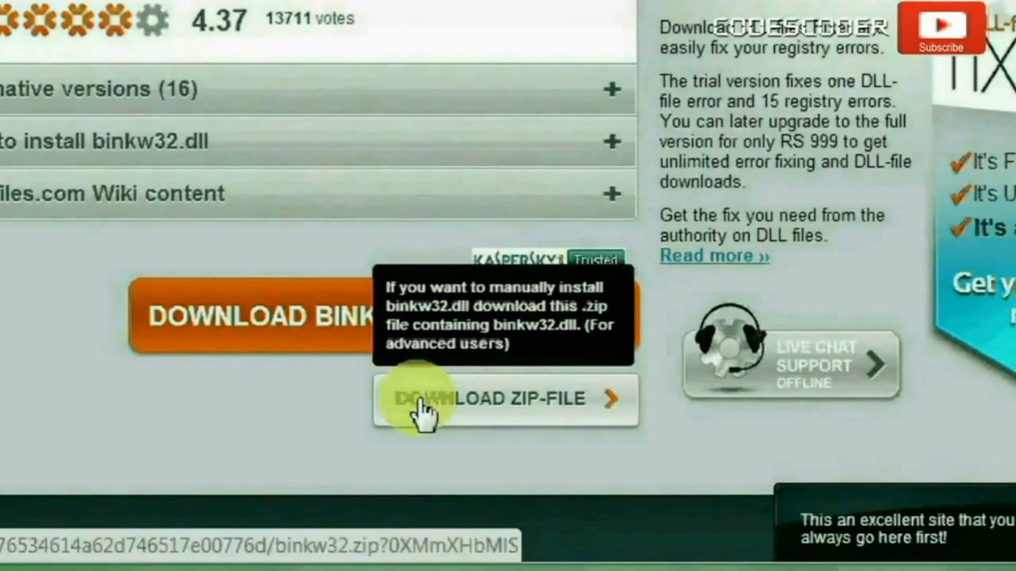
{"action": "left_click", "coordinate": [421, 399]}
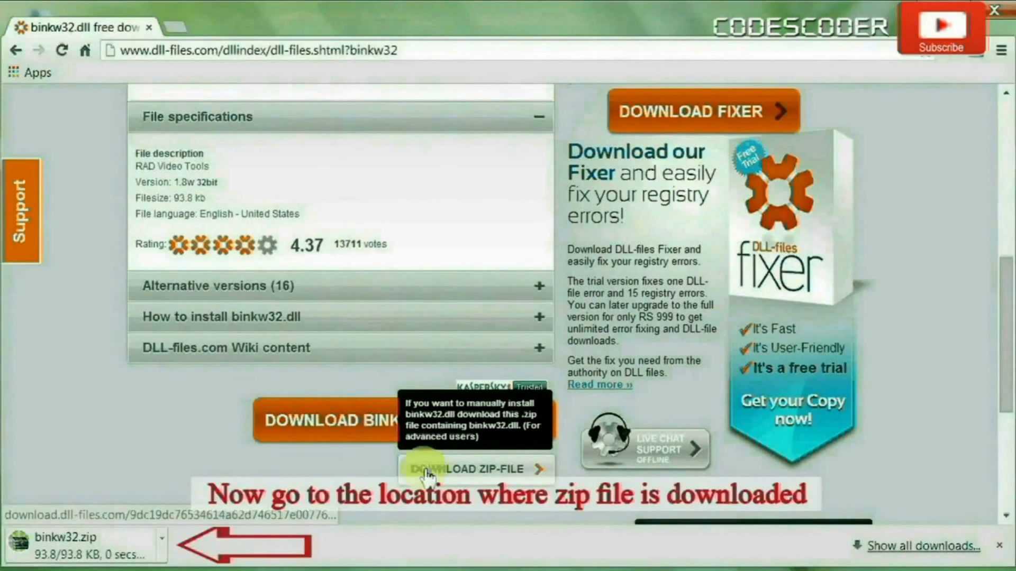
{"action": "mouse_move", "coordinate": [412, 556]}
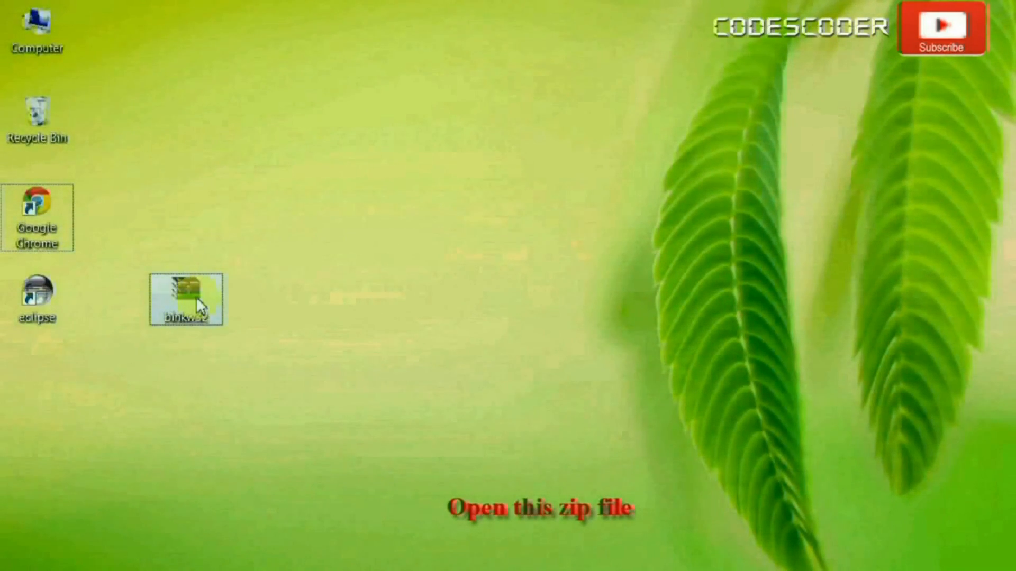
Open binkw32.zip in WinRAR and drag binkw32.dll onto the desktop.
{"action": "double_click", "coordinate": [187, 299]}
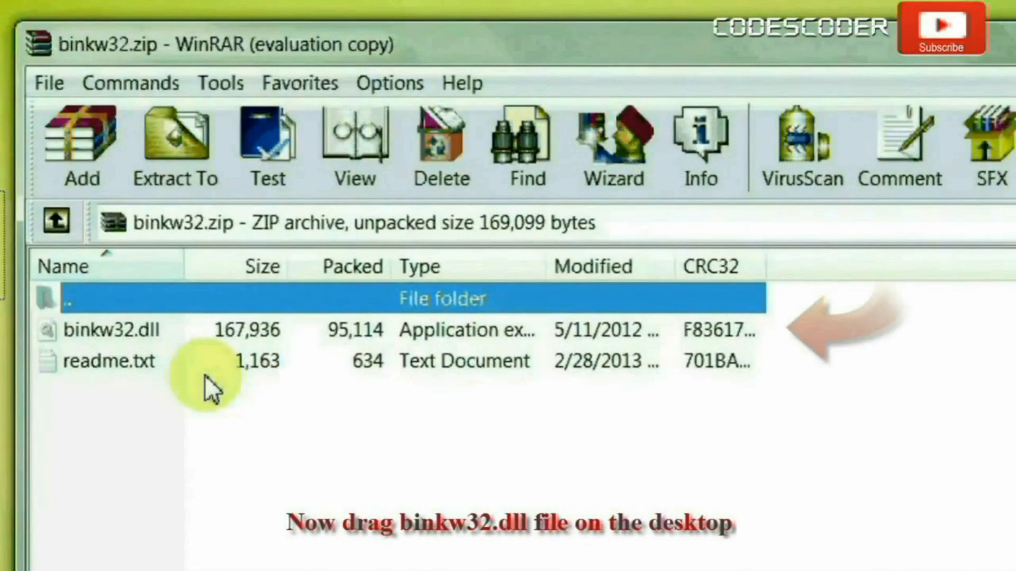
{"action": "left_click", "coordinate": [129, 329]}
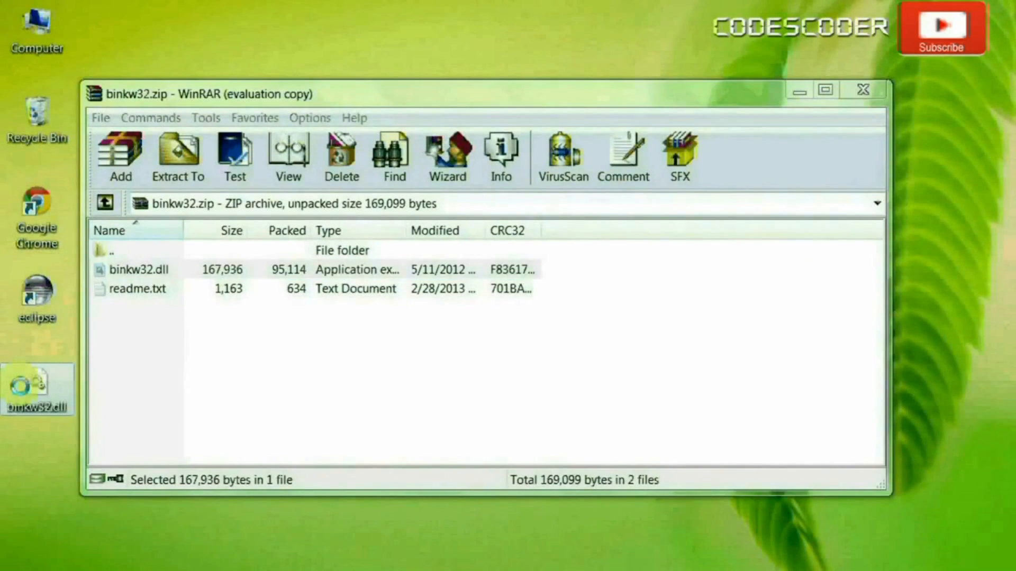
Copy the extracted binkw32.dll from the desktop.
{"action": "right_click", "coordinate": [37, 389]}
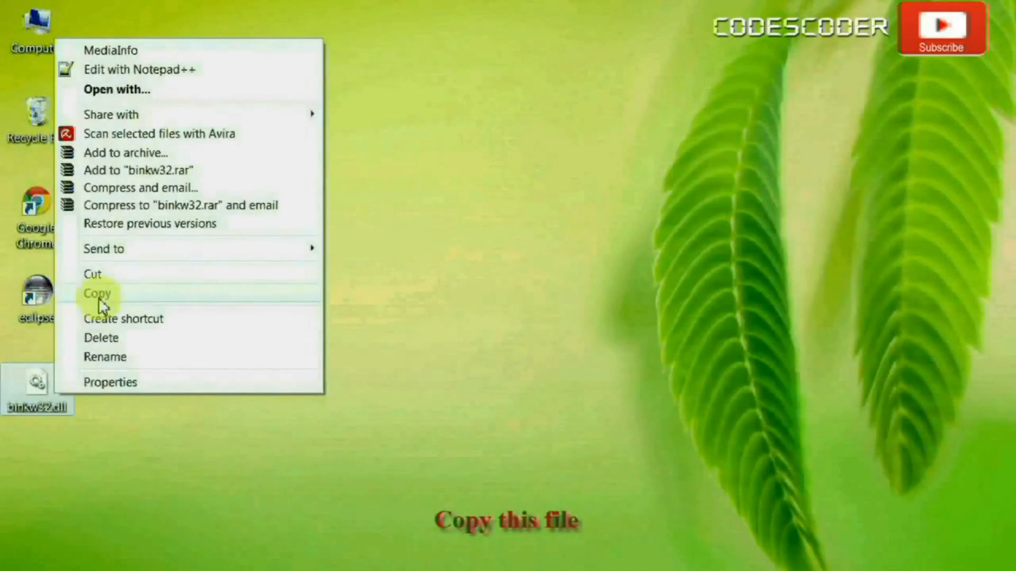
{"action": "left_click", "coordinate": [97, 292]}
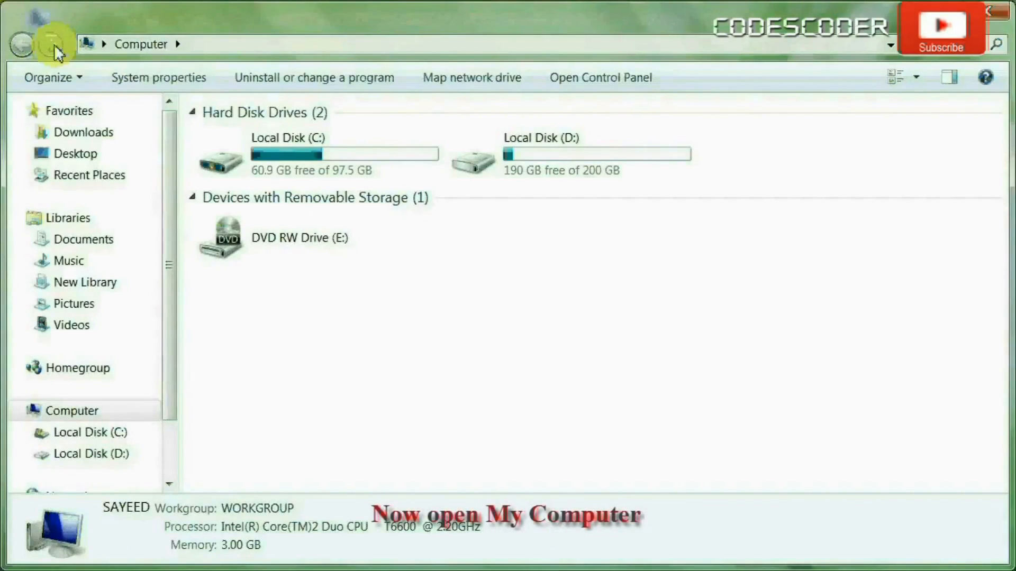
{"action": "mouse_move", "coordinate": [54, 44]}
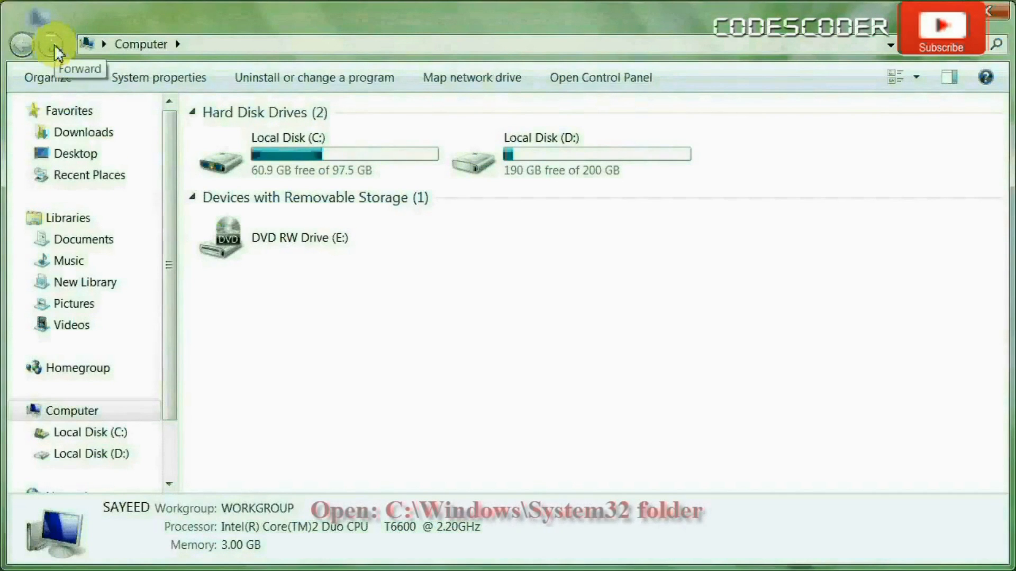
{"action": "mouse_move", "coordinate": [262, 154]}
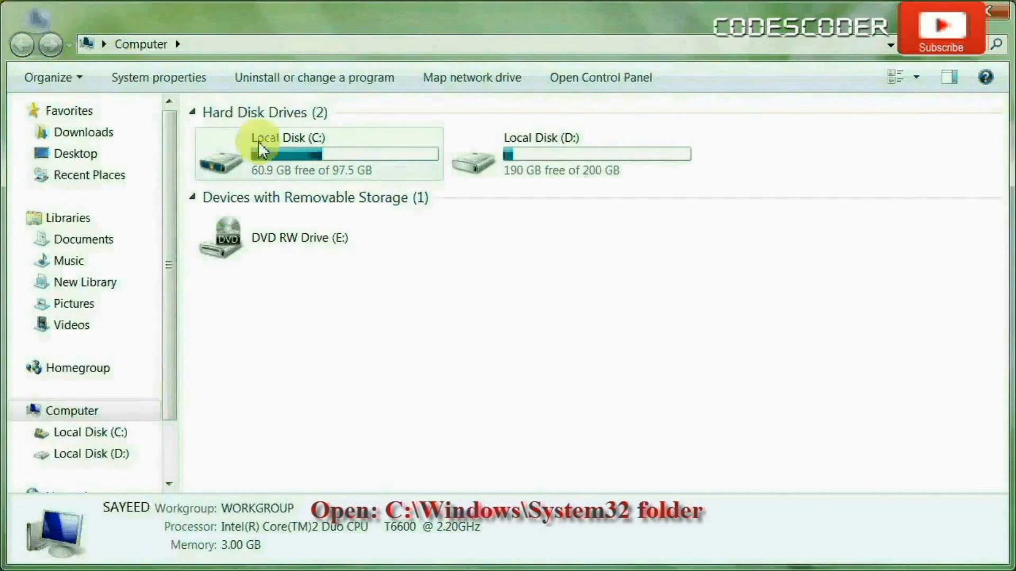
Navigate through Local Disk (C:) and Windows into System32.
{"action": "double_click", "coordinate": [297, 137]}
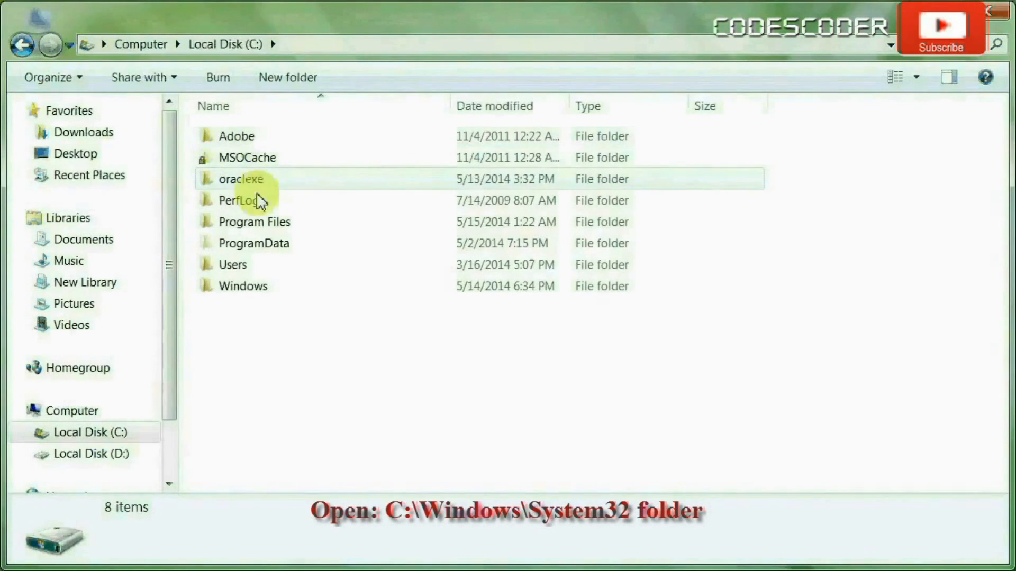
{"action": "mouse_move", "coordinate": [262, 285]}
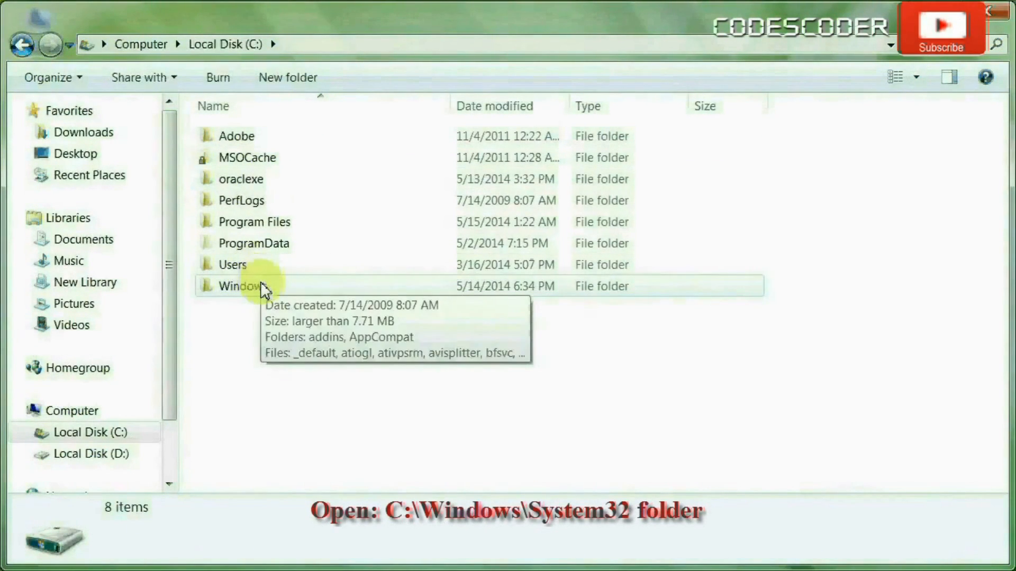
{"action": "left_click", "coordinate": [239, 286]}
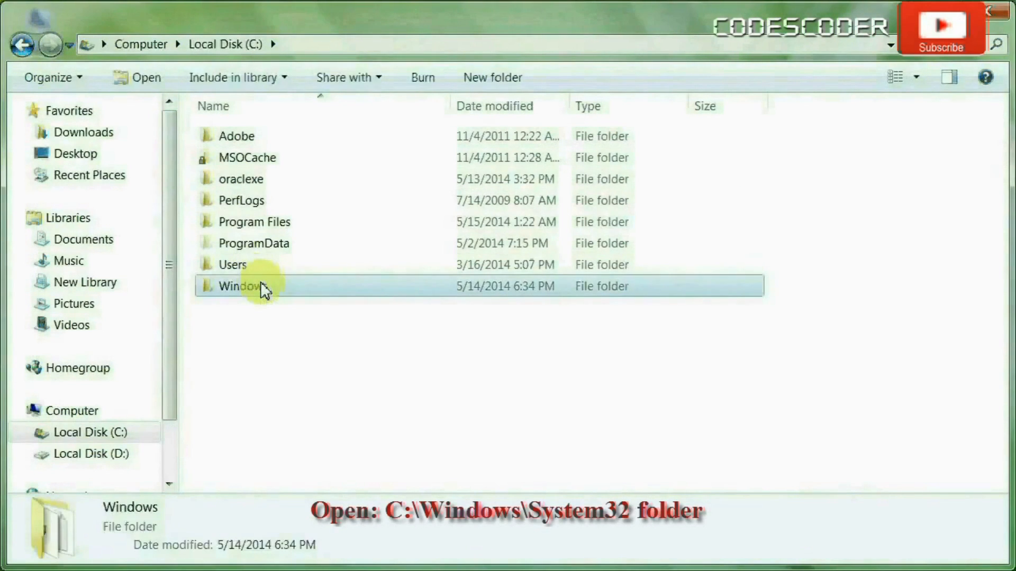
{"action": "double_click", "coordinate": [240, 286]}
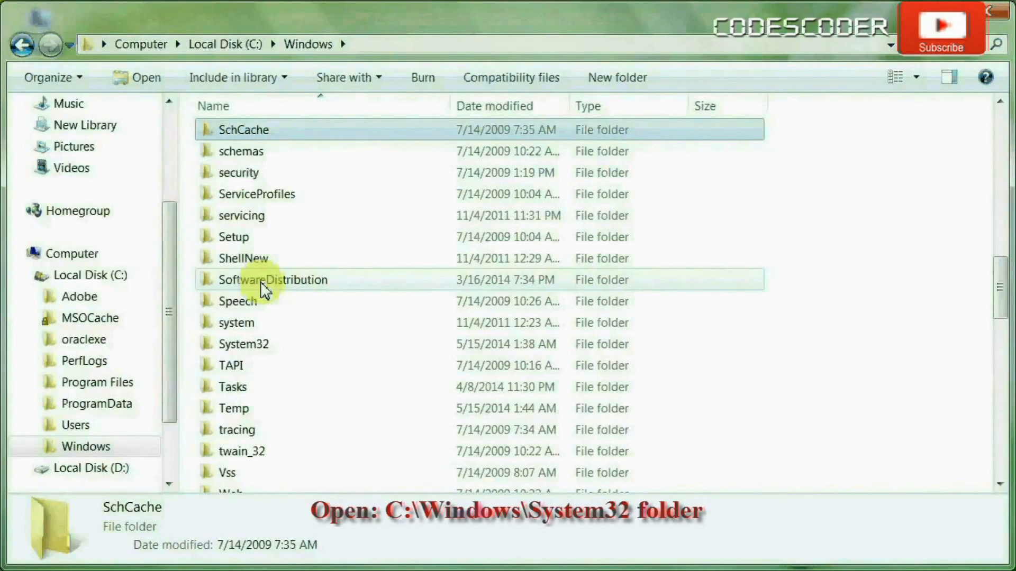
{"action": "double_click", "coordinate": [244, 344]}
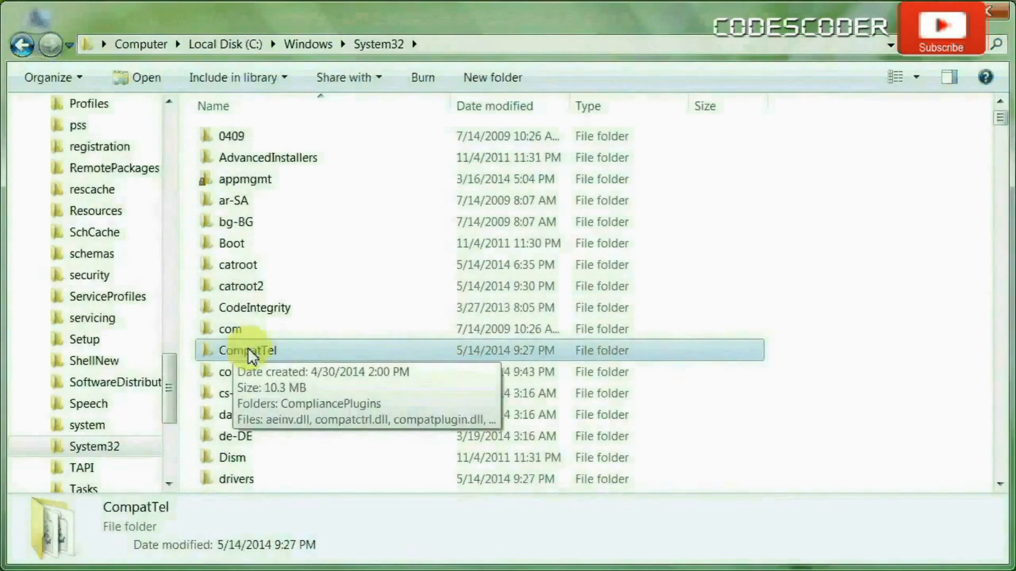
{"action": "mouse_move", "coordinate": [609, 307]}
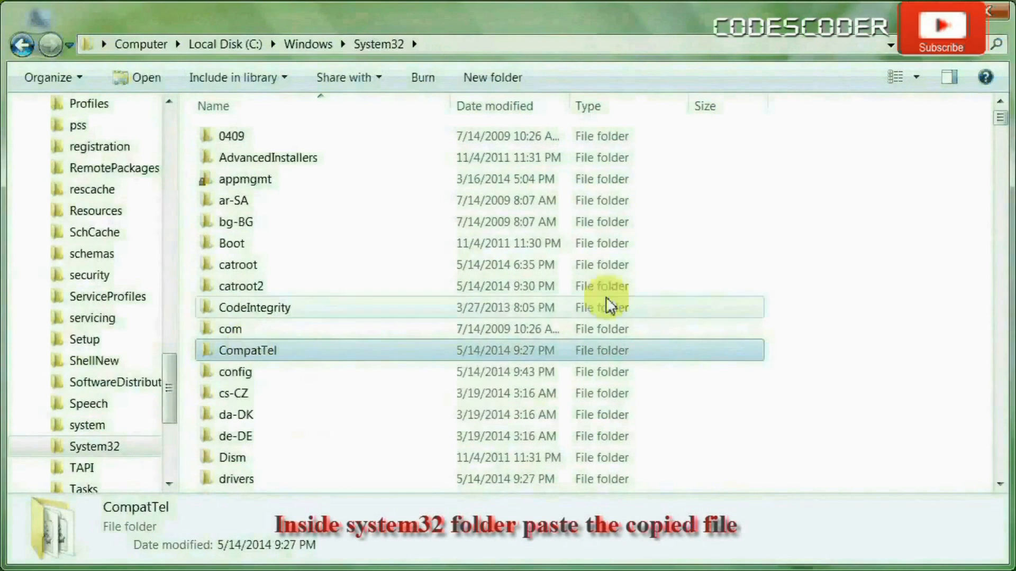
{"action": "mouse_move", "coordinate": [776, 213]}
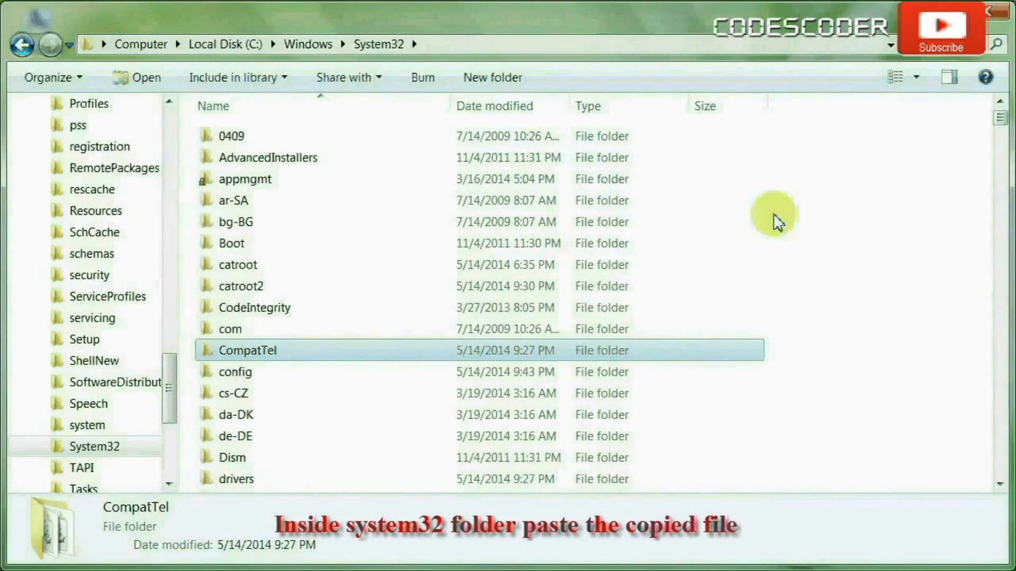
Paste binkw32.dll into System32, granting administrator permission, and locate it in the listing.
{"action": "right_click", "coordinate": [771, 220]}
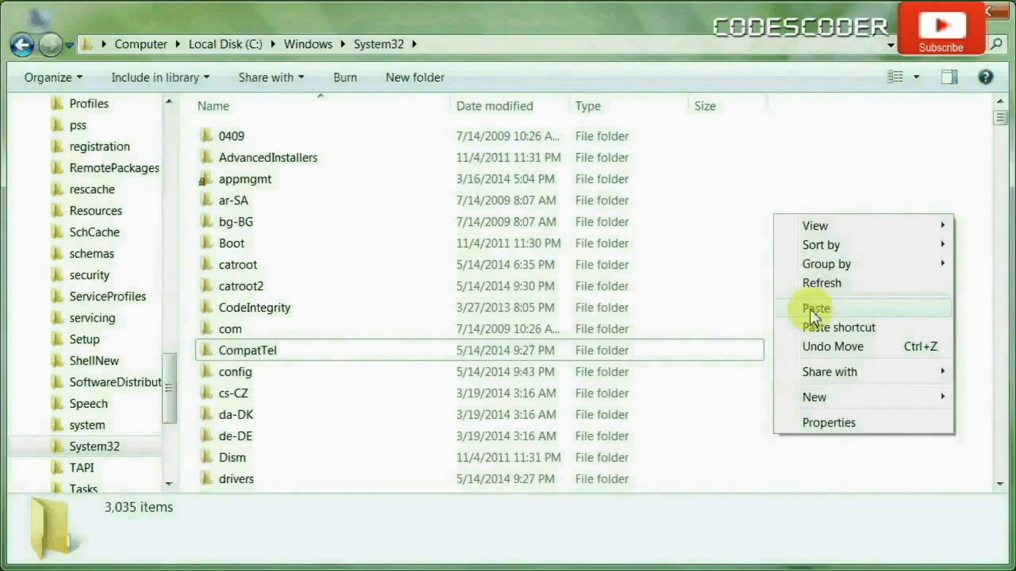
{"action": "left_click", "coordinate": [815, 308]}
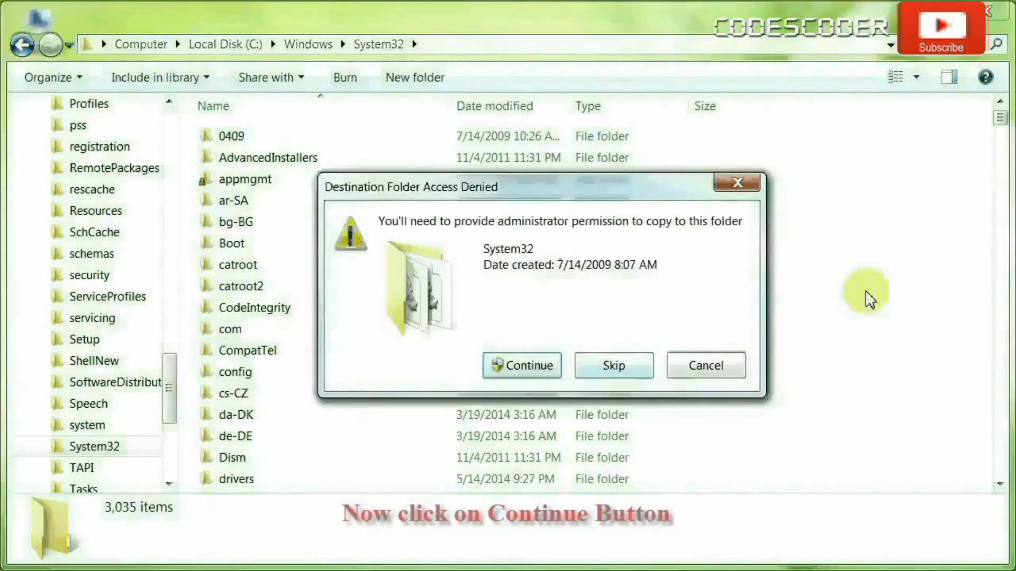
{"action": "left_click", "coordinate": [521, 366]}
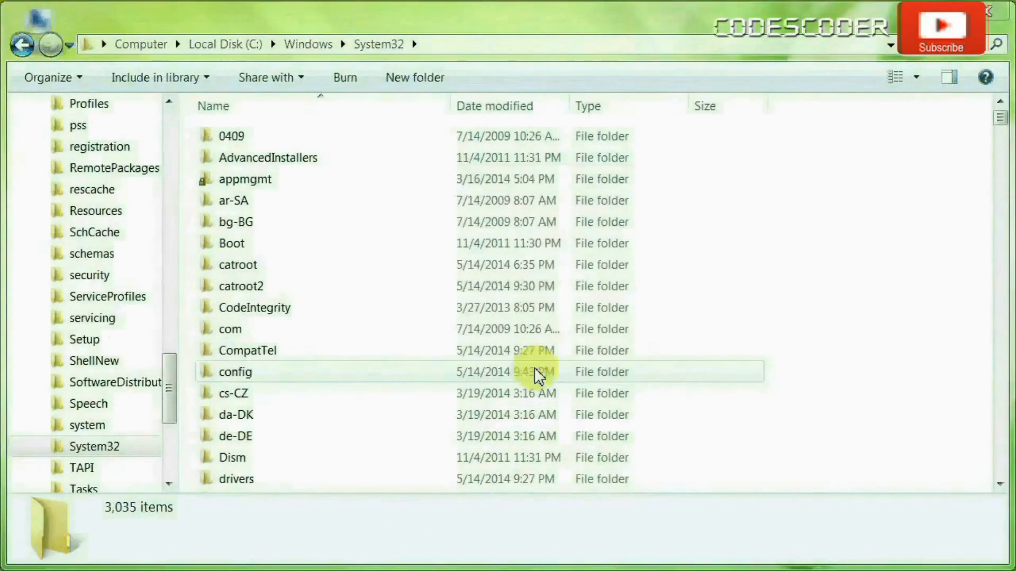
{"action": "scroll", "scroll_direction": "down", "scroll_amount": 3}
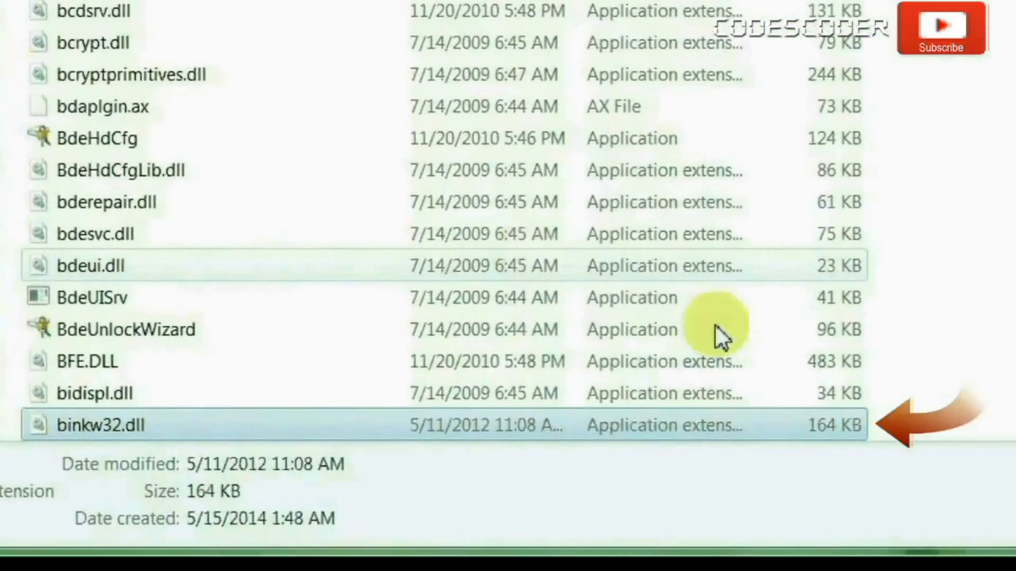
{"action": "mouse_move", "coordinate": [965, 440]}
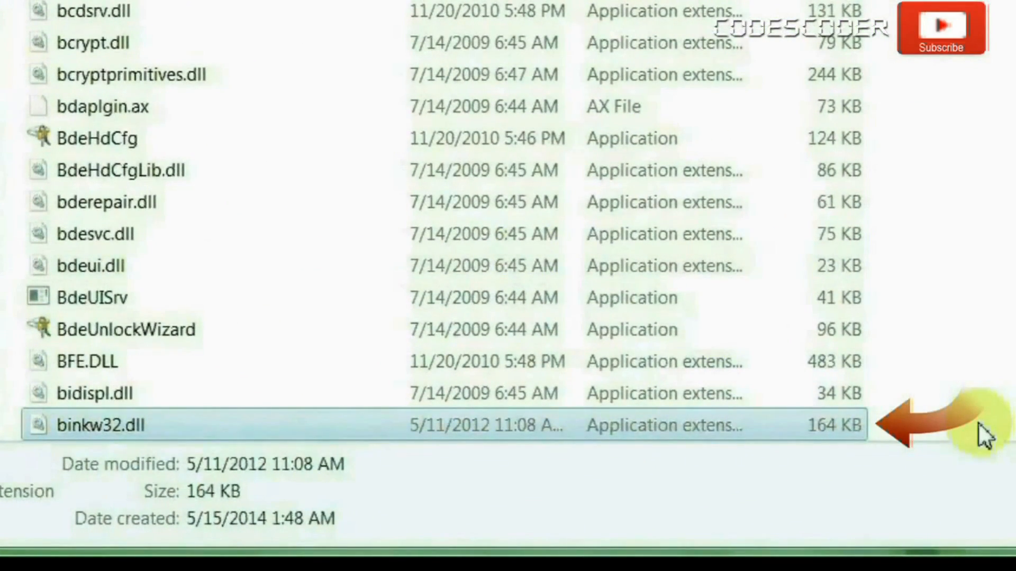